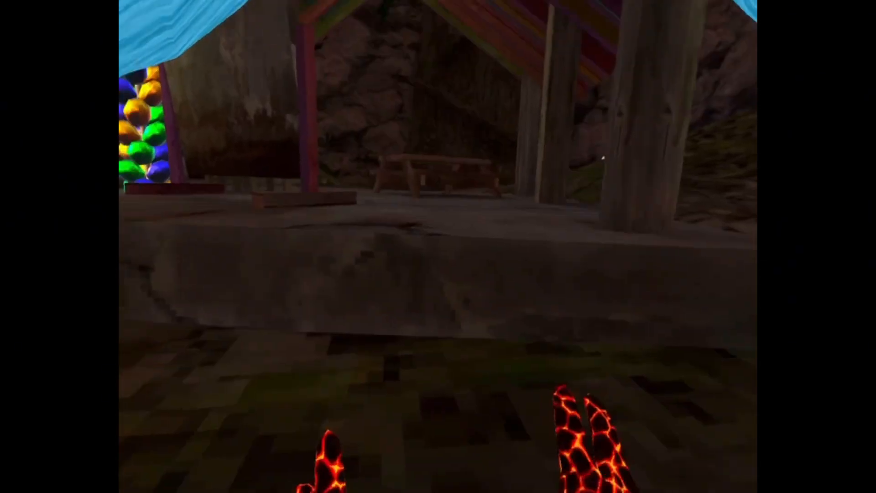
mouse_move(438, 246)
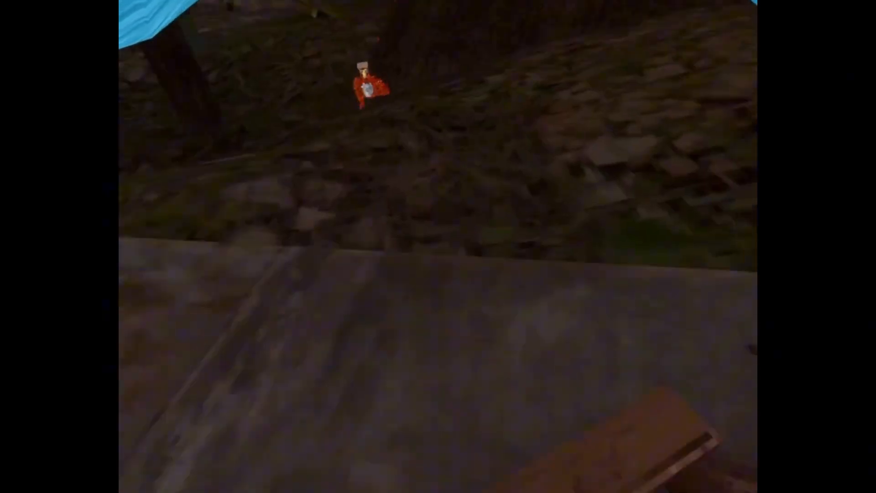
mouse_move(439, 246)
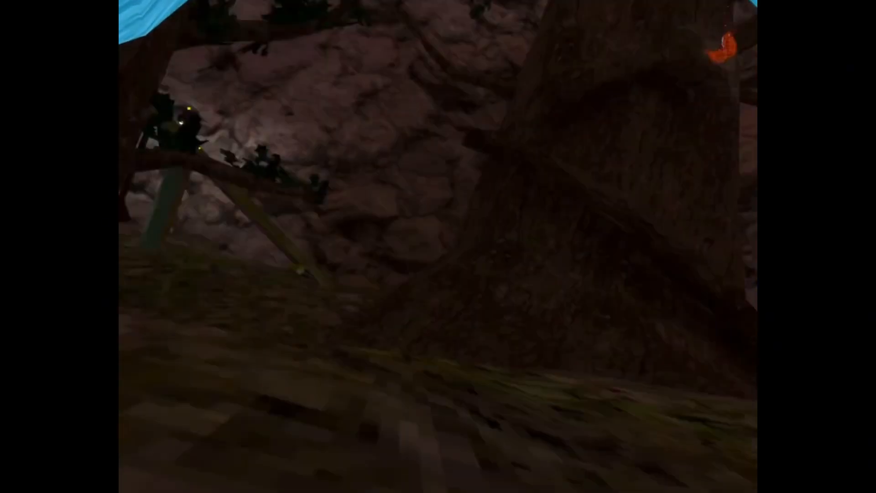
mouse_move(438, 247)
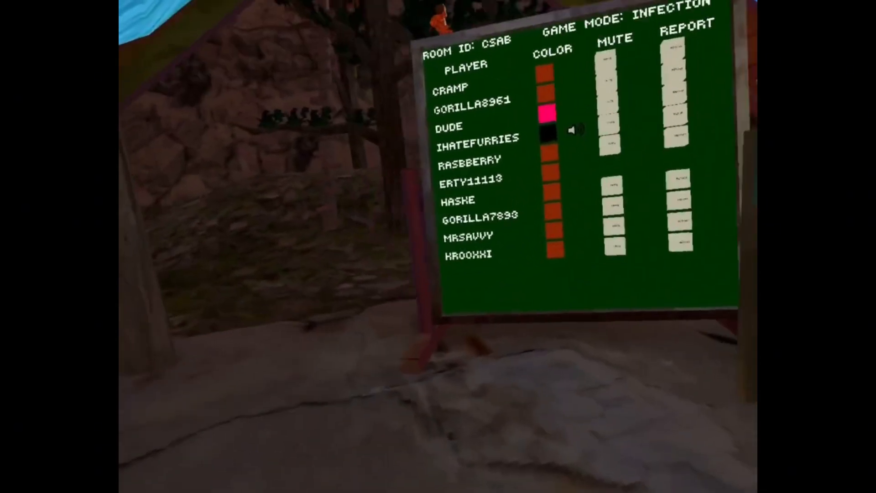
mouse_move(438, 246)
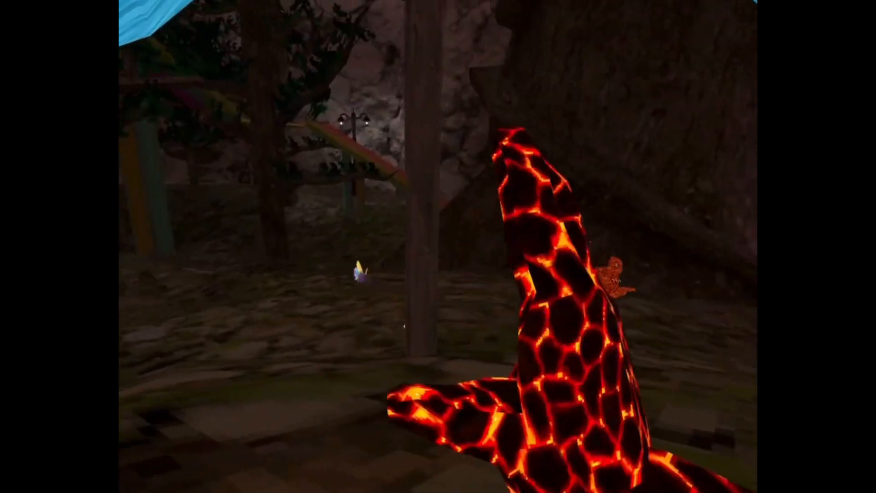
mouse_move(438, 246)
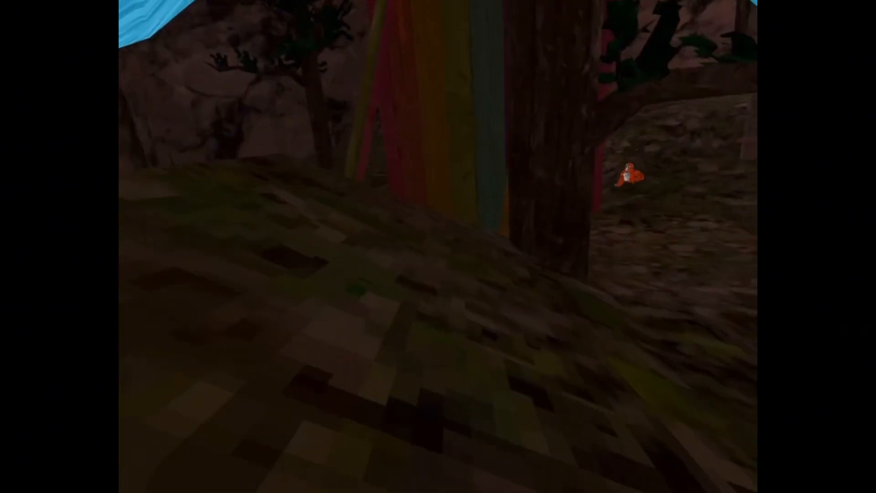
mouse_move(439, 247)
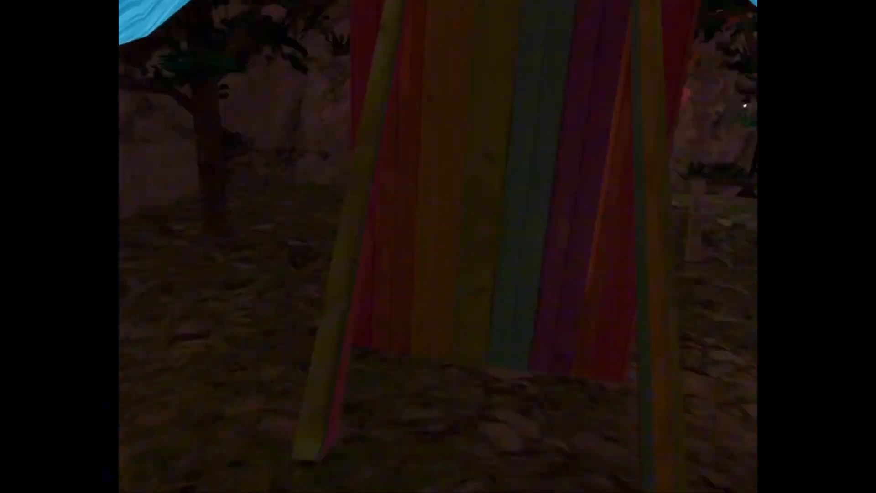
mouse_move(438, 246)
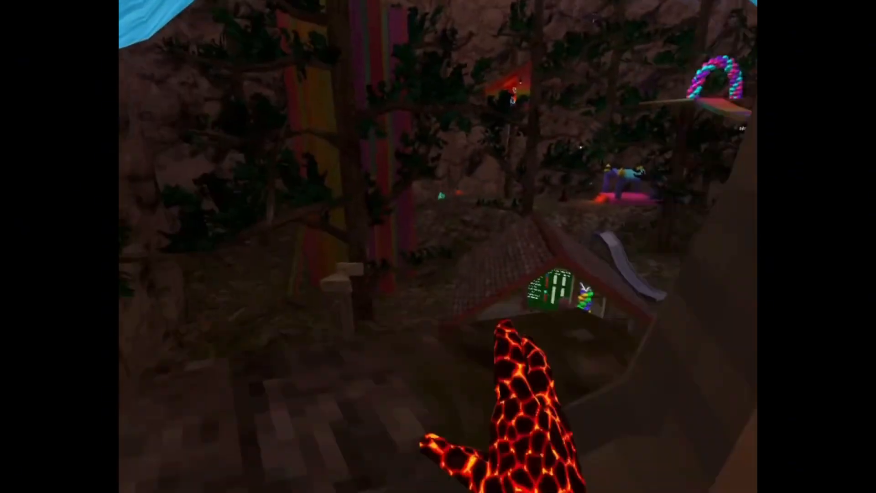
mouse_move(438, 246)
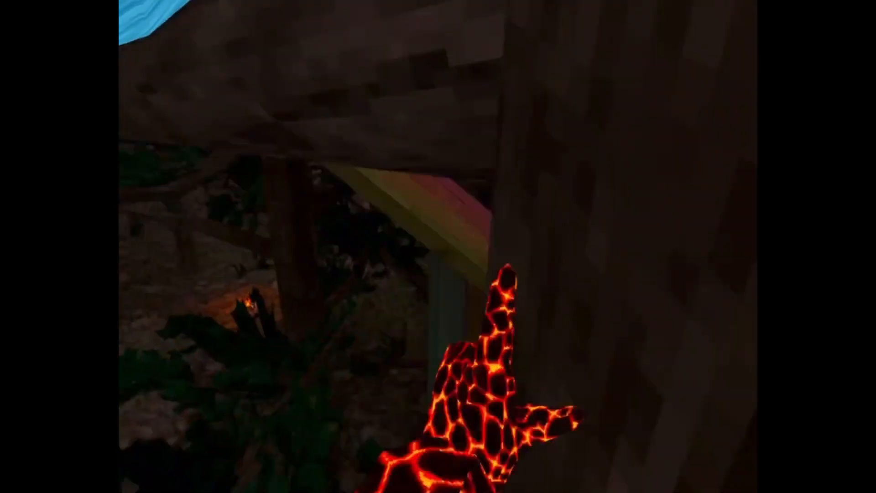
mouse_move(439, 246)
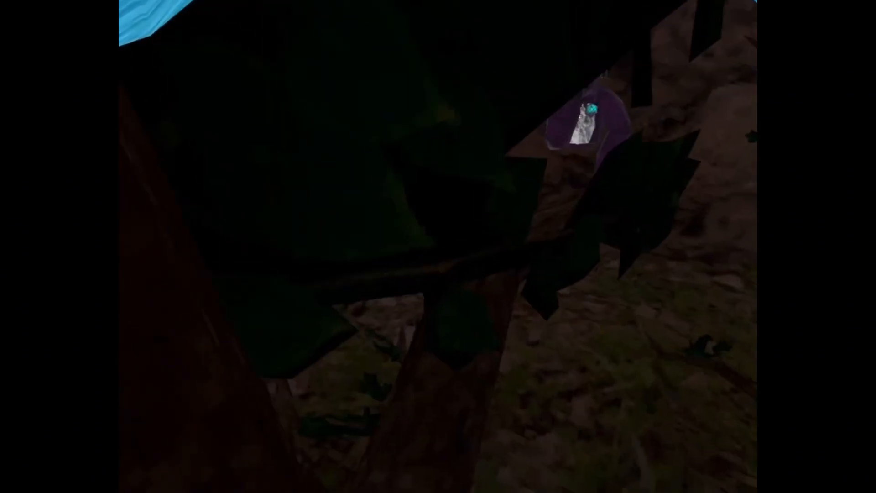
mouse_move(438, 246)
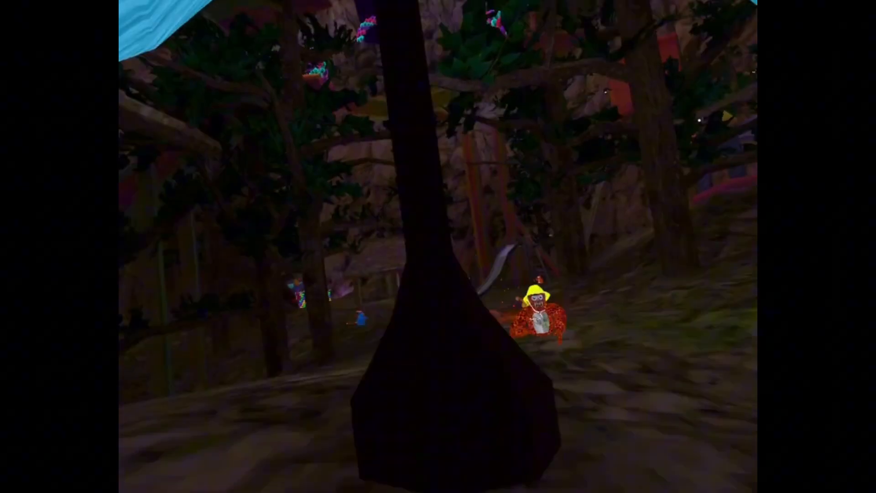
mouse_move(438, 246)
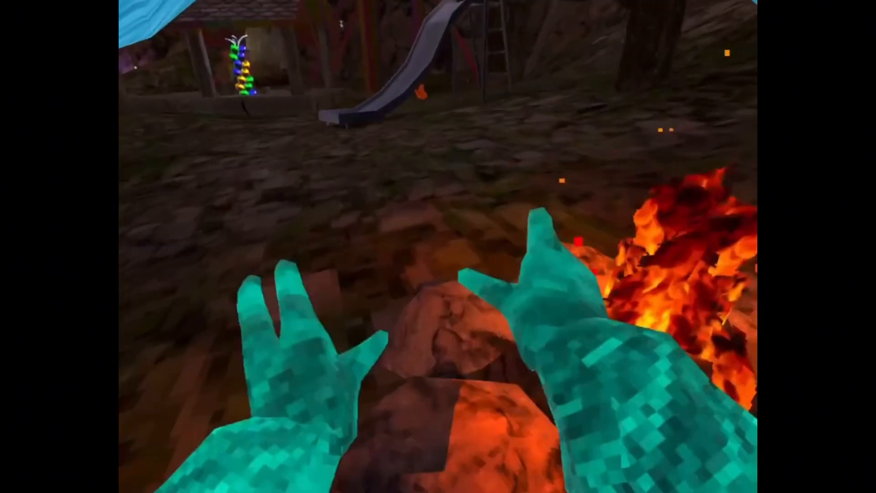
mouse_move(438, 246)
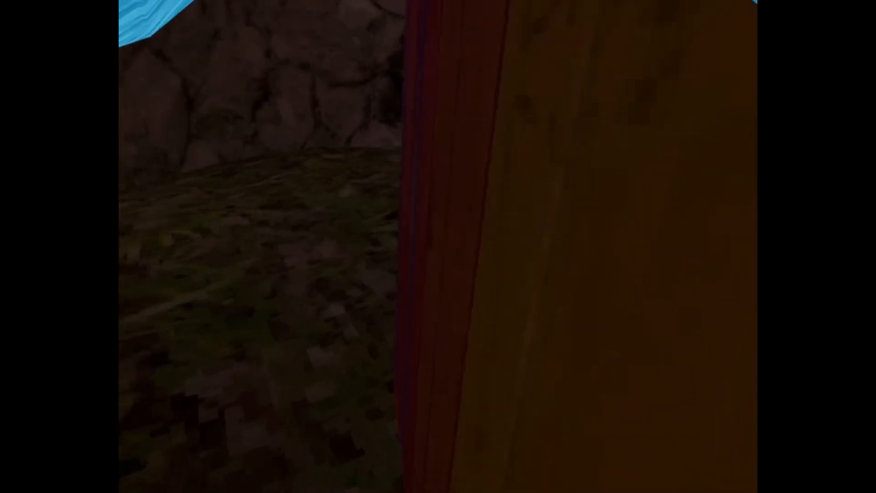
mouse_move(438, 246)
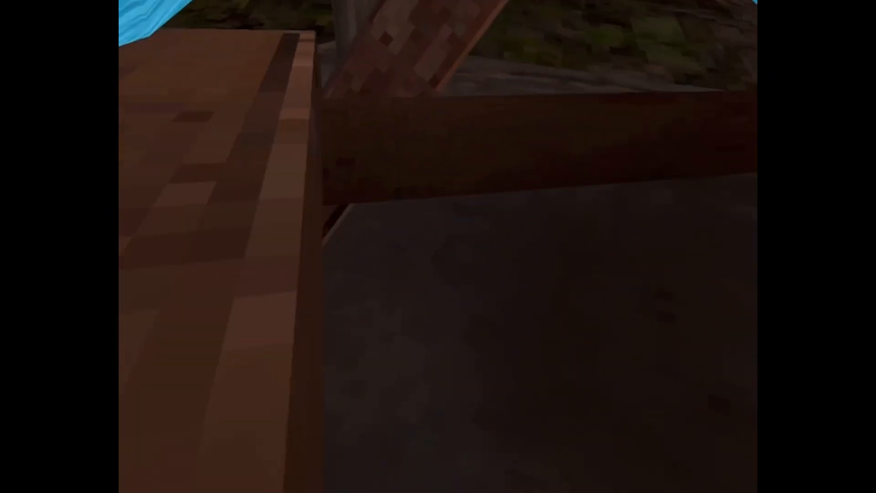
mouse_move(438, 247)
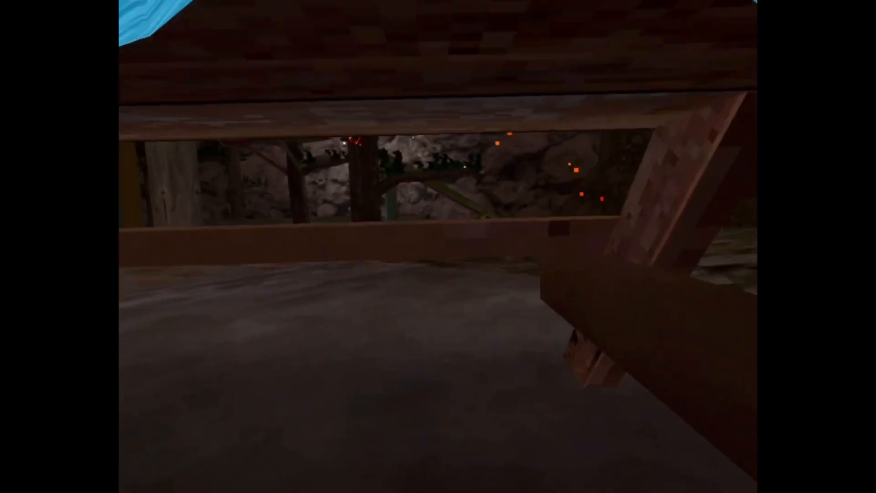
mouse_move(438, 246)
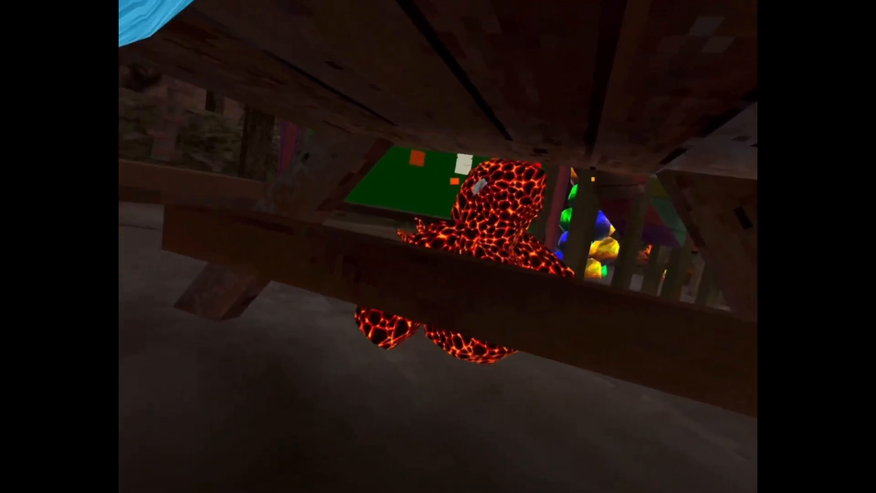
mouse_move(438, 246)
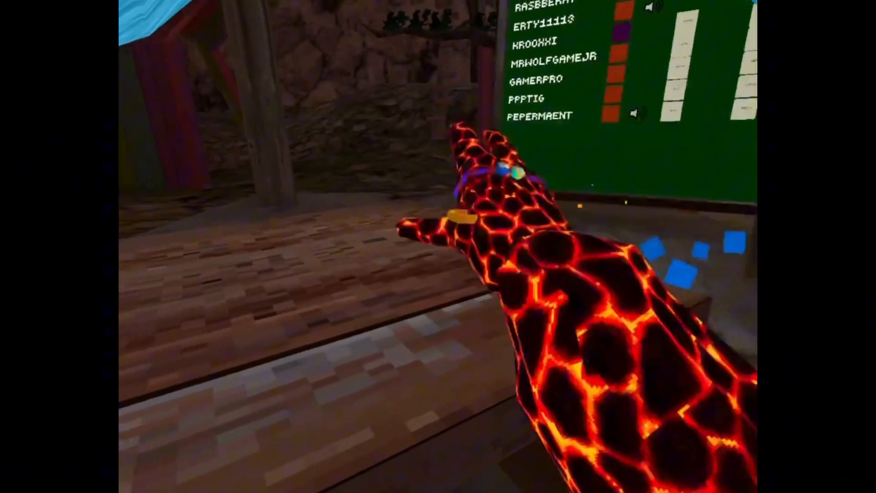
mouse_move(438, 246)
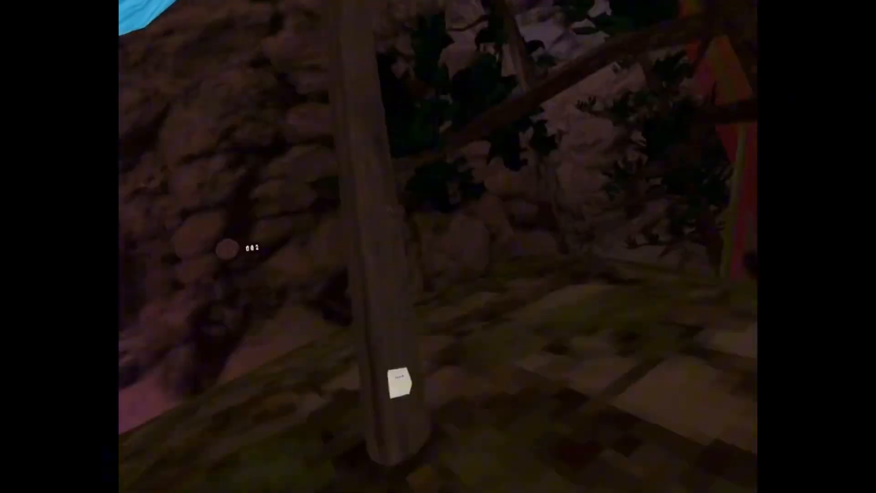
mouse_move(438, 246)
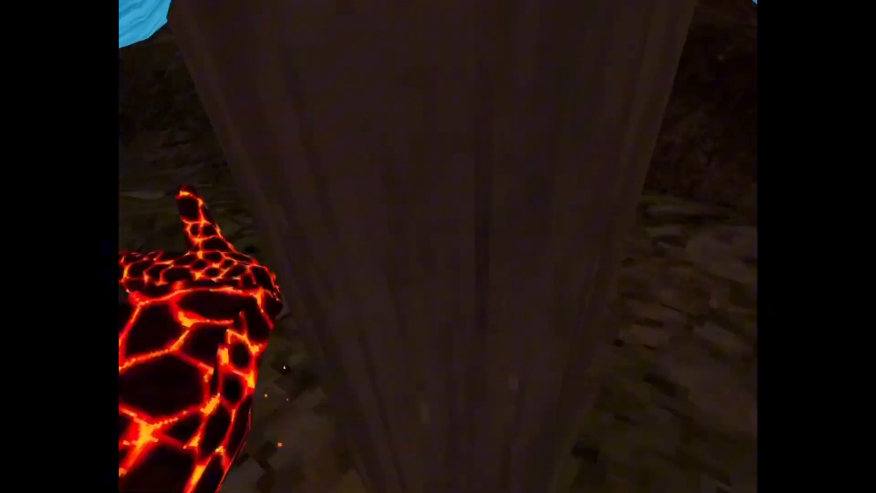
mouse_move(438, 246)
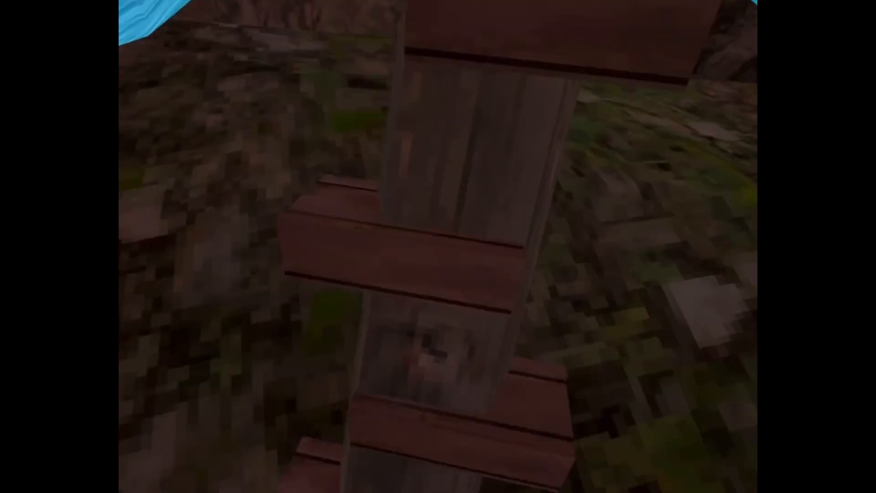
mouse_move(438, 247)
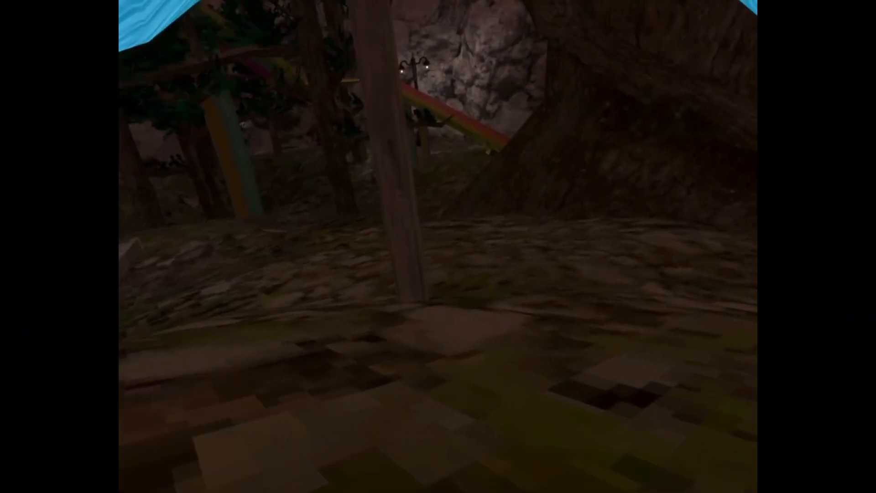
mouse_move(438, 246)
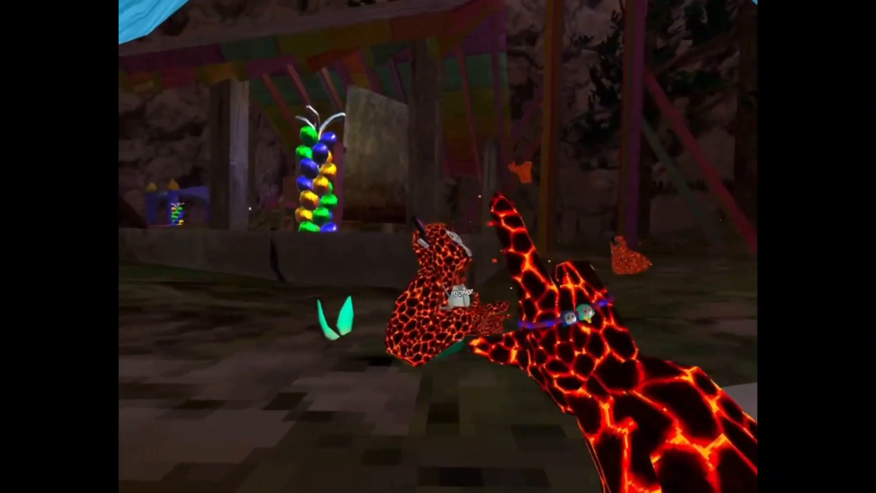
mouse_move(438, 246)
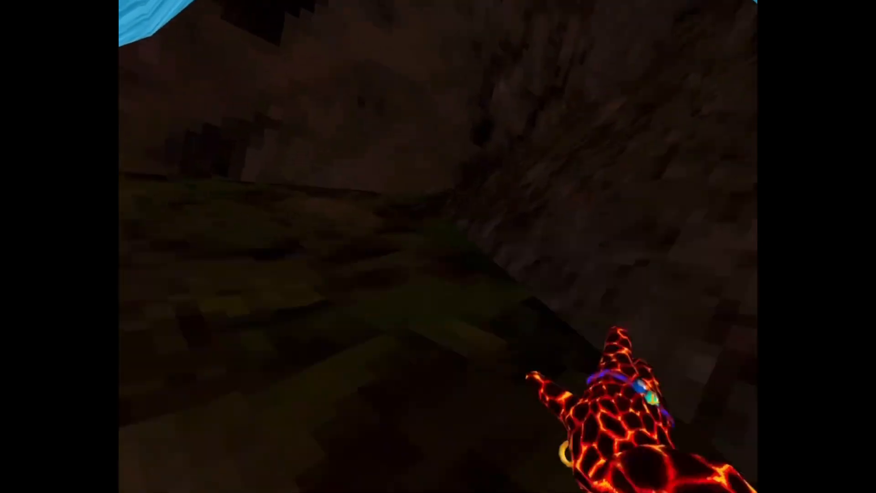
mouse_move(438, 247)
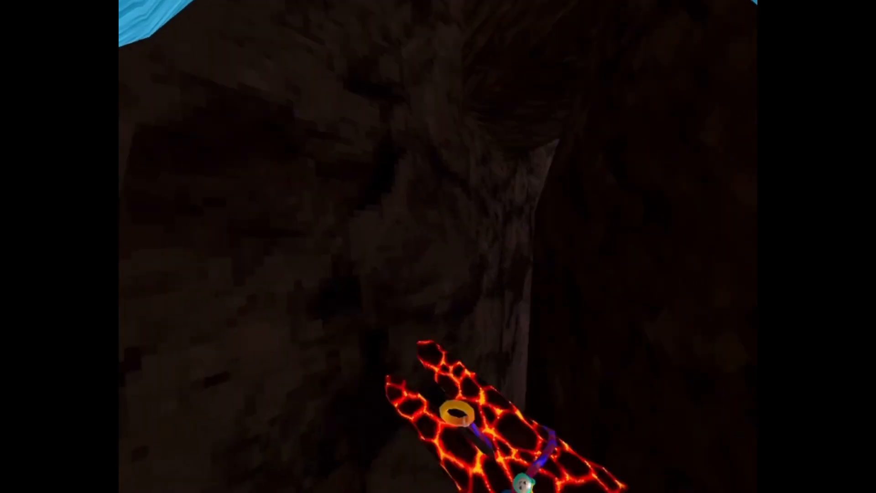
mouse_move(438, 246)
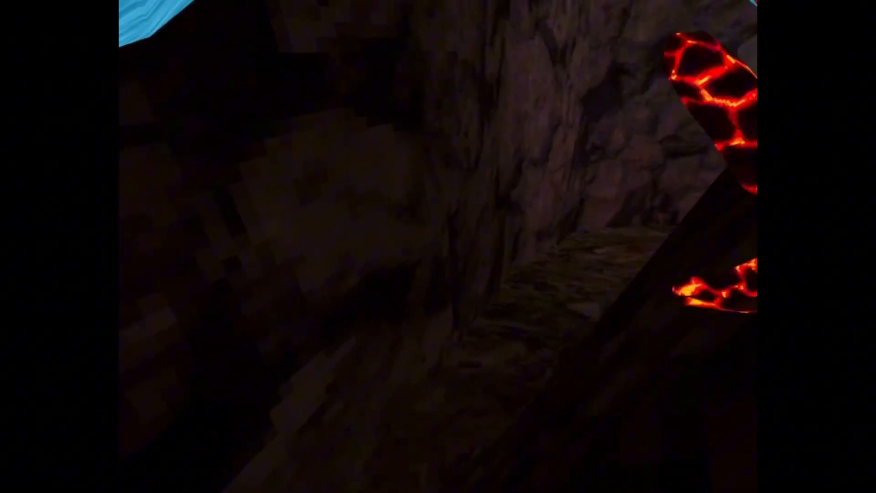
mouse_move(438, 247)
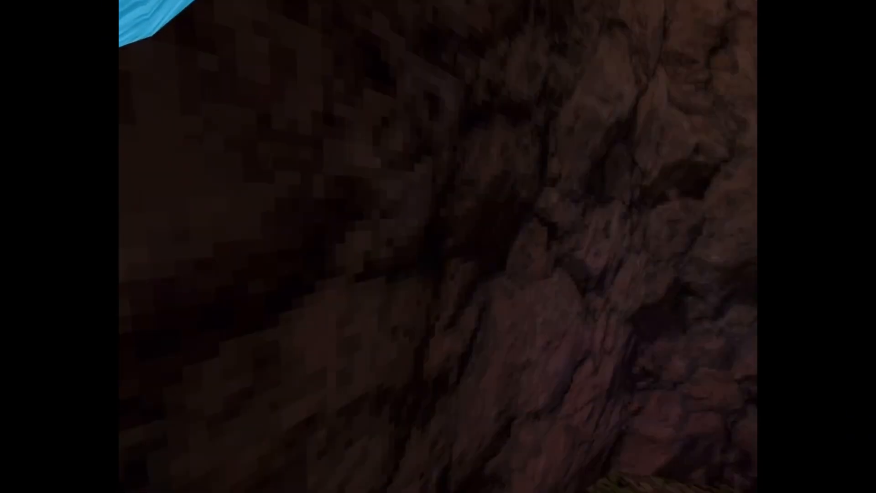
mouse_move(438, 247)
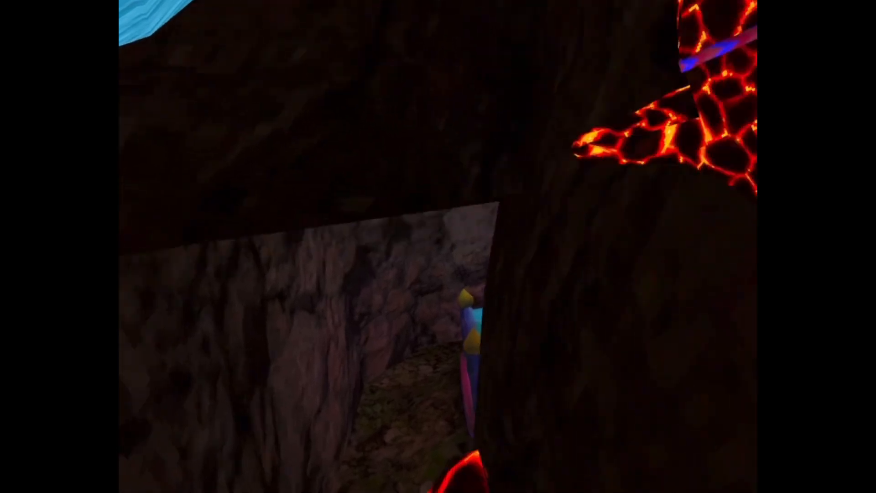
mouse_move(438, 246)
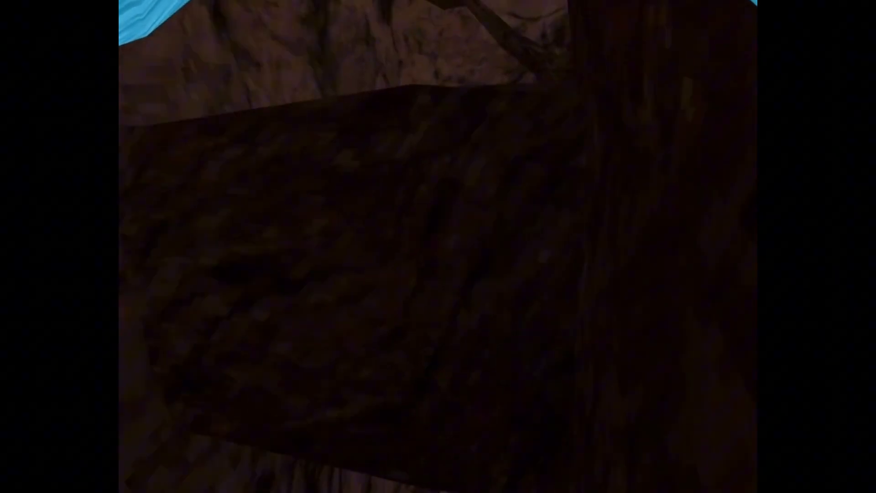